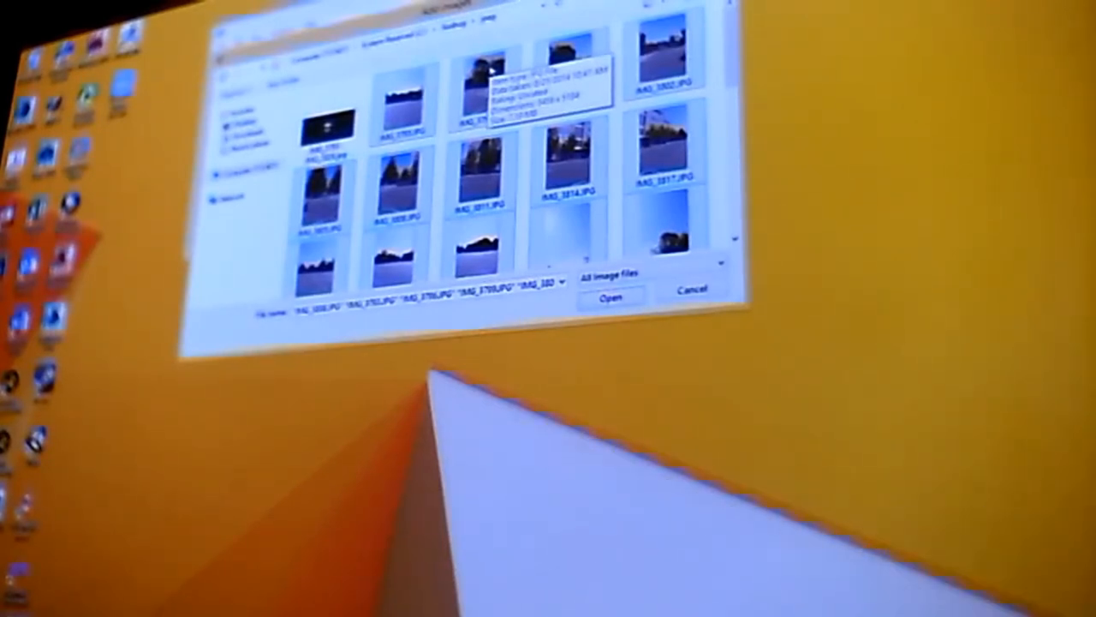
Scroll the Add images thumbnails and select the sky, trees and ground panorama JPGs.
scroll(down, 3)
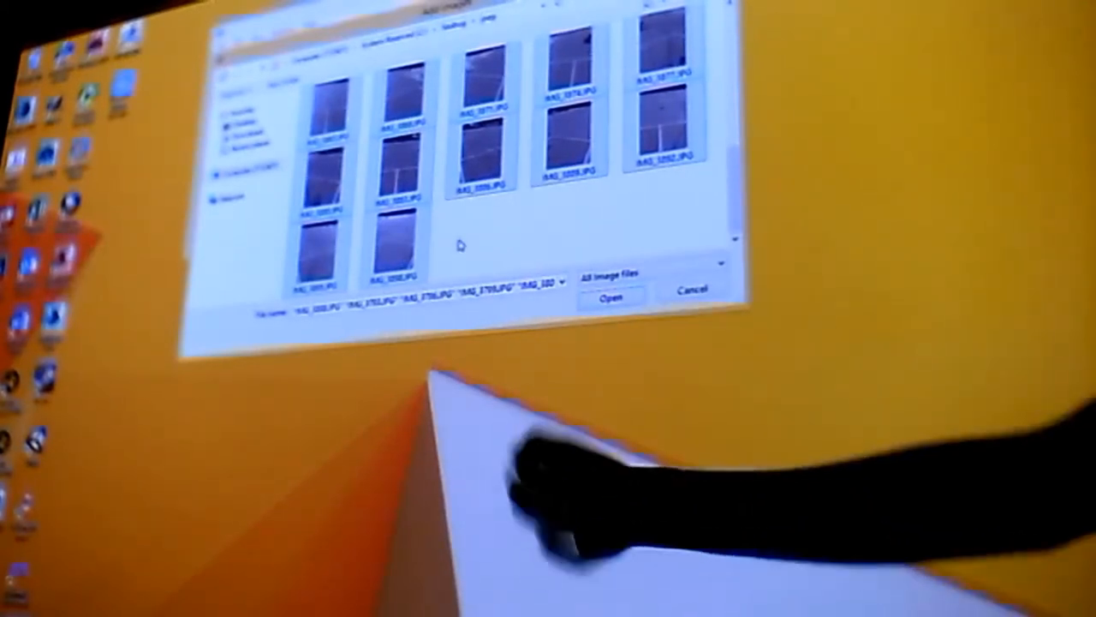
click(611, 296)
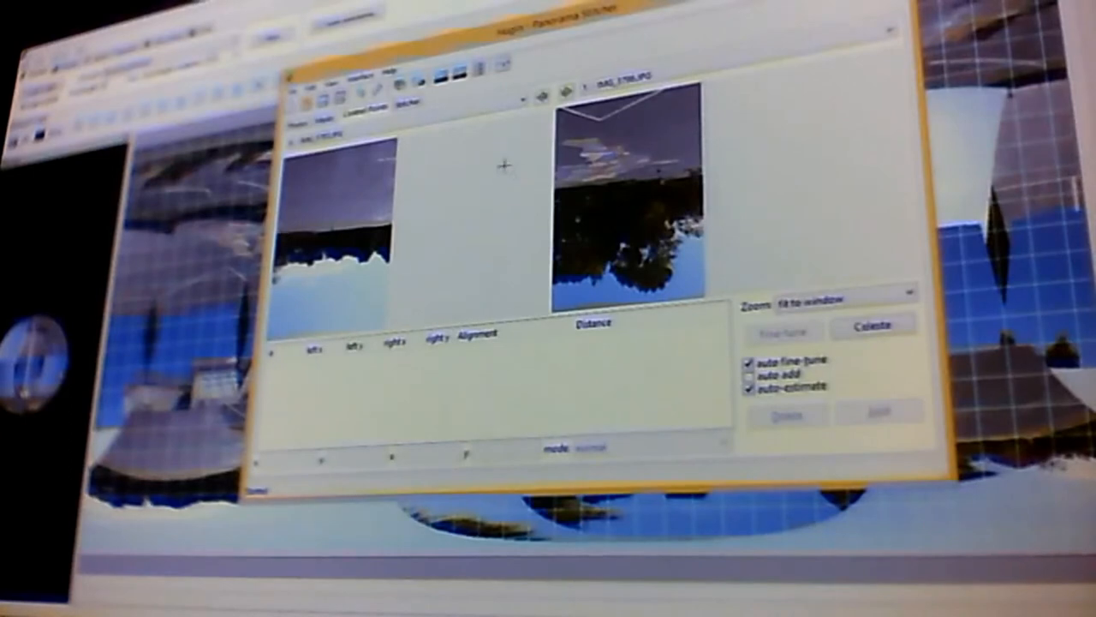
mouse_move(685, 177)
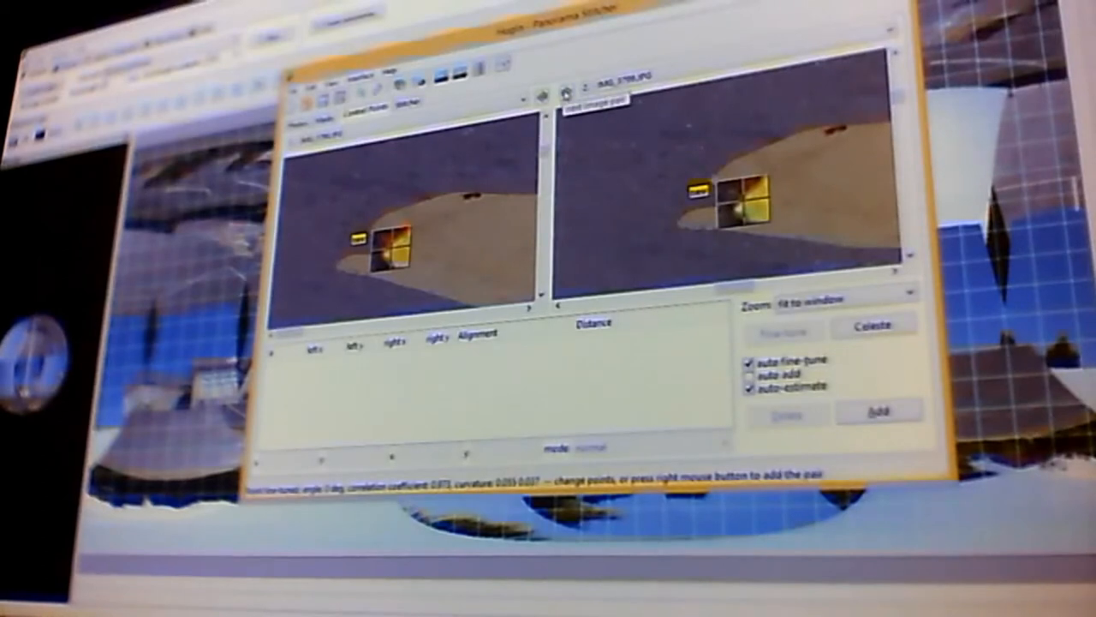
Mark the tan feature as a control point in the car and road-and-trees photos.
click(546, 92)
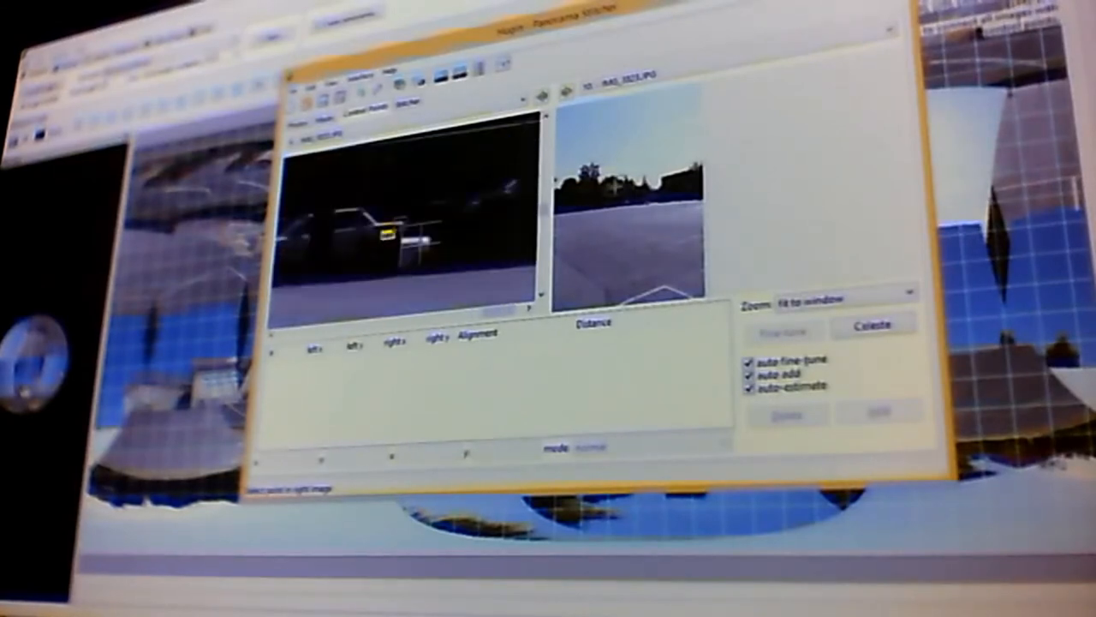
Select the mismatched tree-line and pavement control point pair and delete it.
click(625, 202)
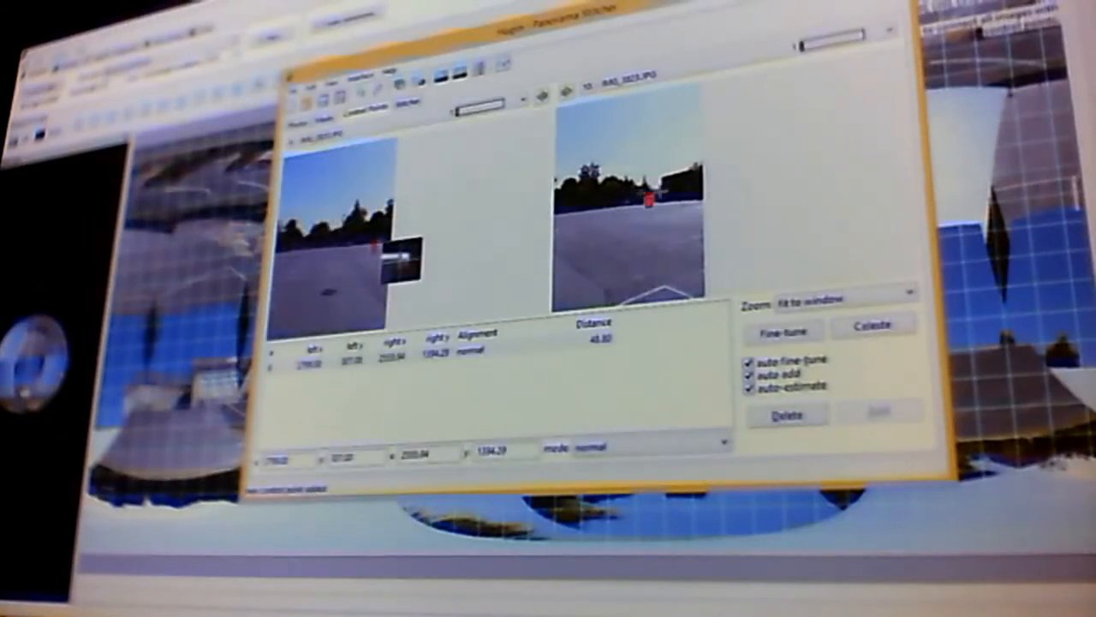
click(788, 416)
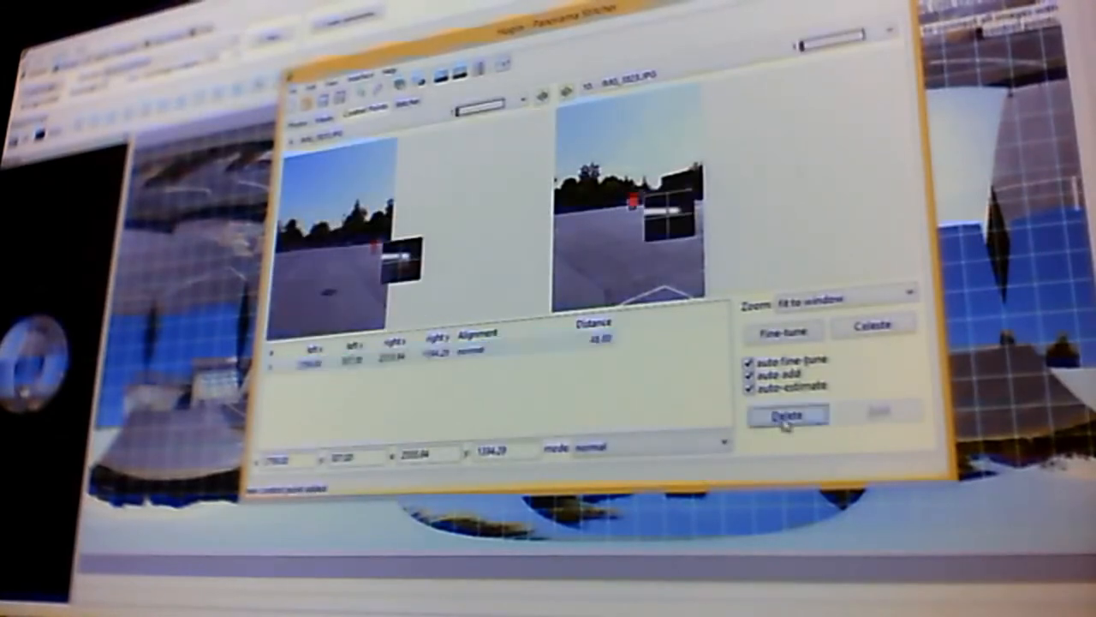
click(790, 416)
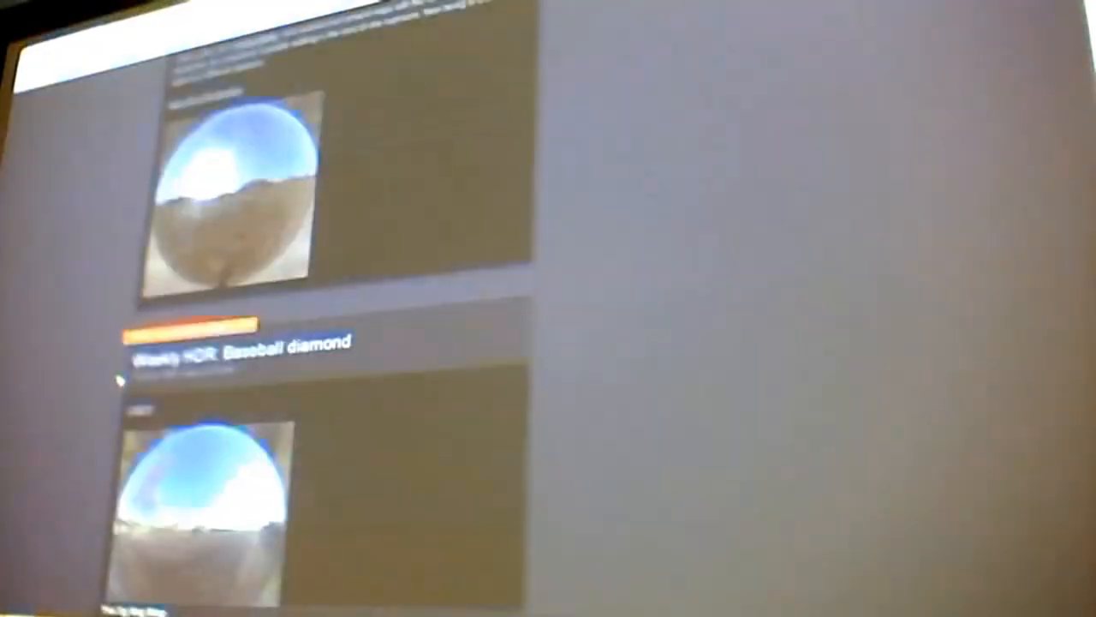
Scroll the blog down to the Baseball diamond HDR post with mirror-ball photos.
scroll(down, 3)
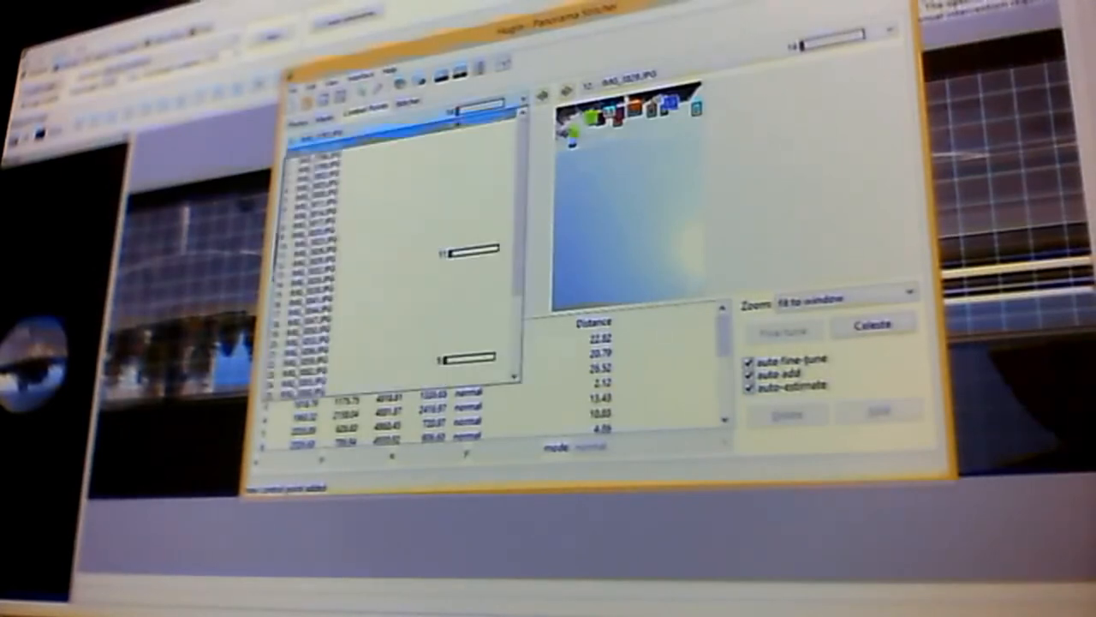
Pick an image pair and add control points with auto fine-tune and auto-add enabled.
click(369, 253)
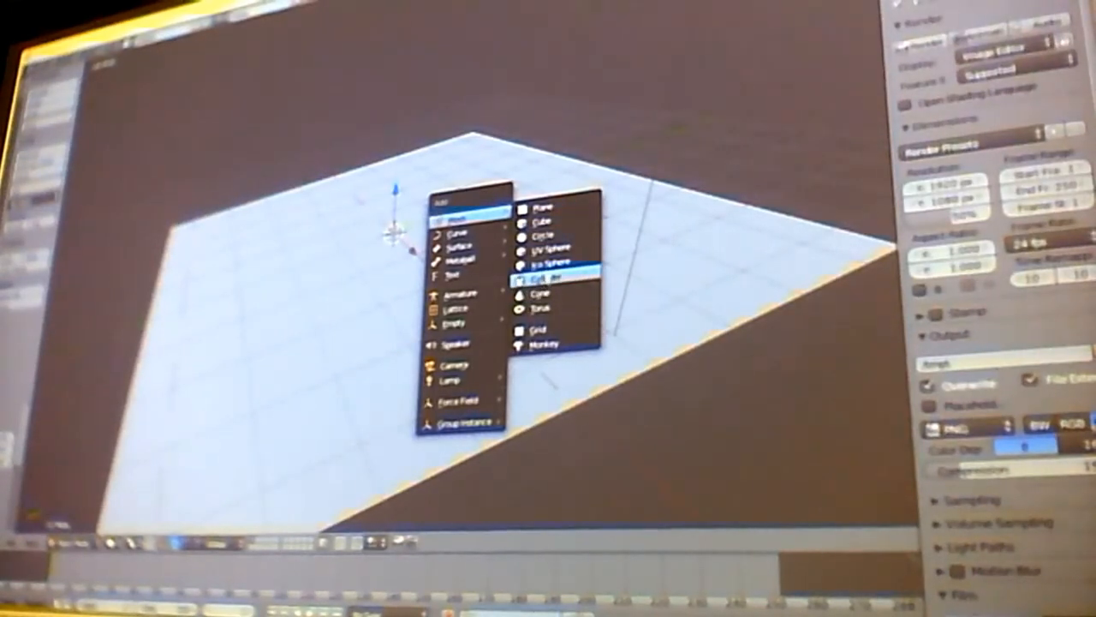
Show the Add > Mesh shape list in the 3D viewport over the plane.
click(548, 261)
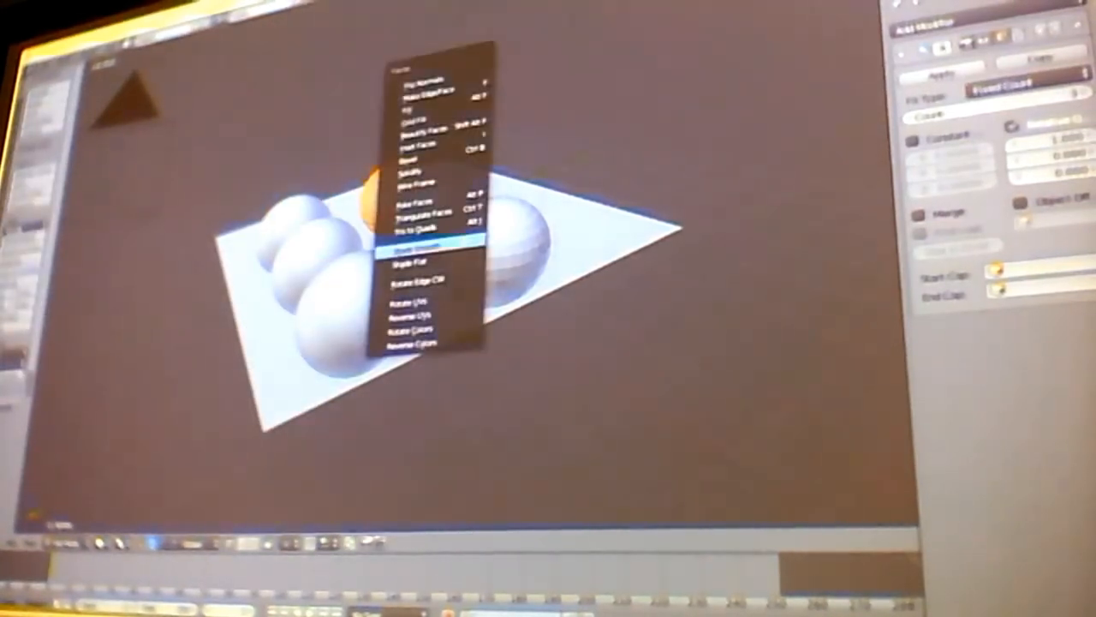
Apply Shade Smooth from the Faces menu to the sphere in Edit Mode.
click(415, 247)
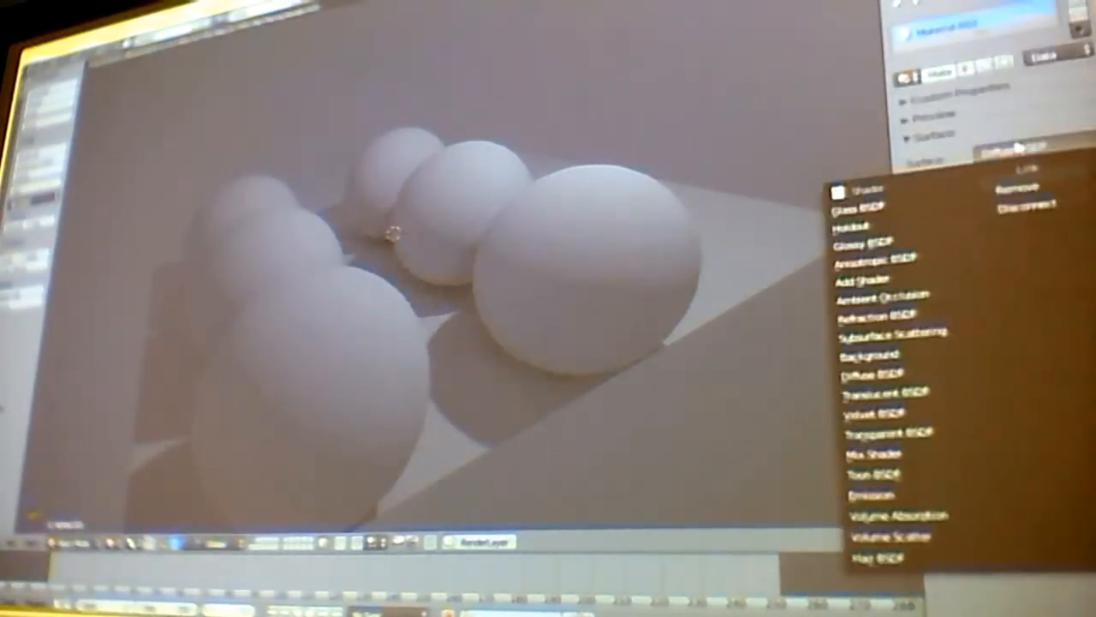
Set the sphere material's Surface shader to Glossy BSDF.
click(875, 209)
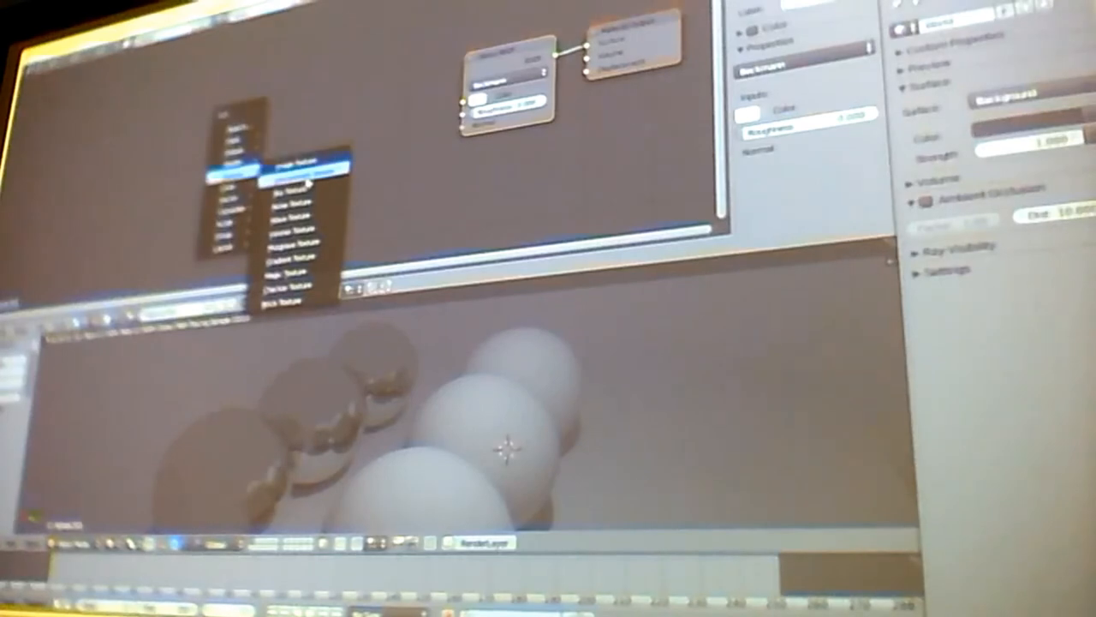
Place an Environment Texture node beside the world's Background shader.
click(298, 171)
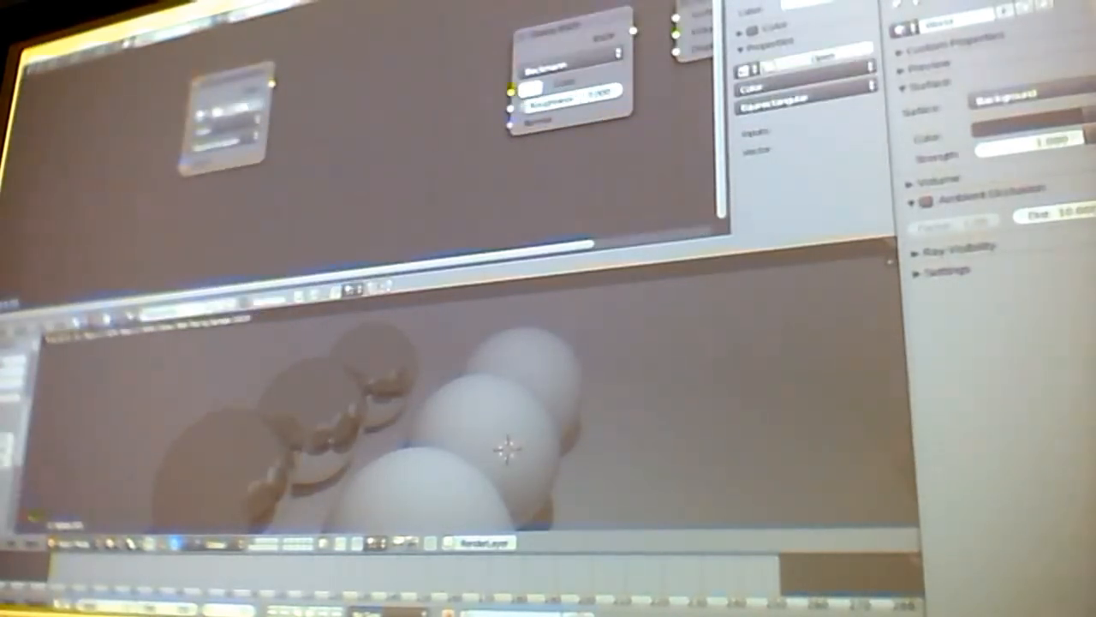